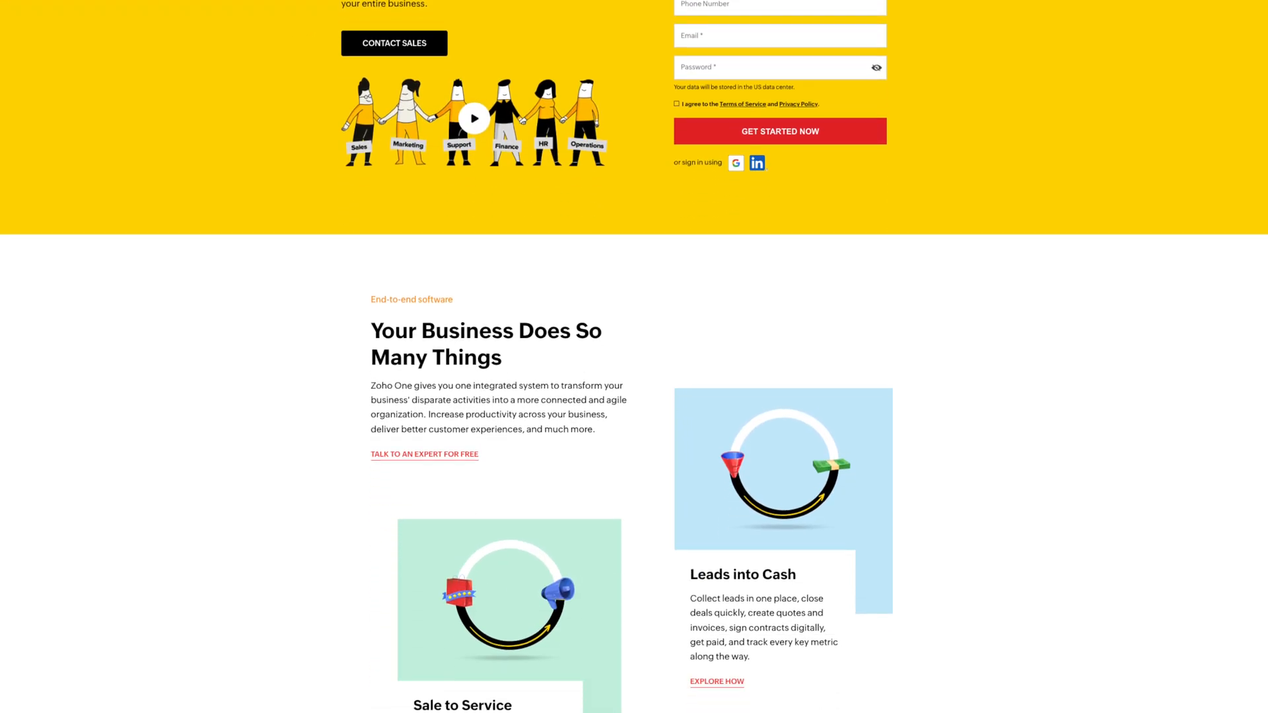
# Step: Browse down the Zoho Social site and reach the Resources menu area
pyautogui.scroll(-3)
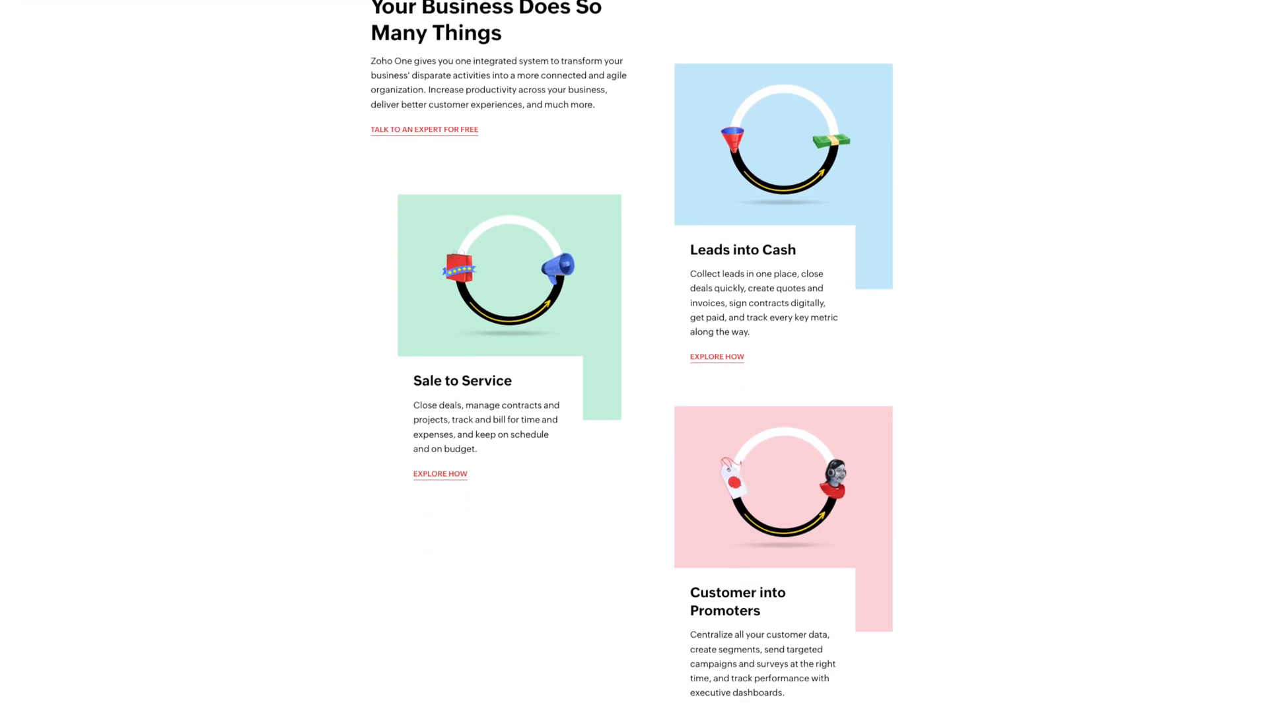
pyautogui.scroll(-3)
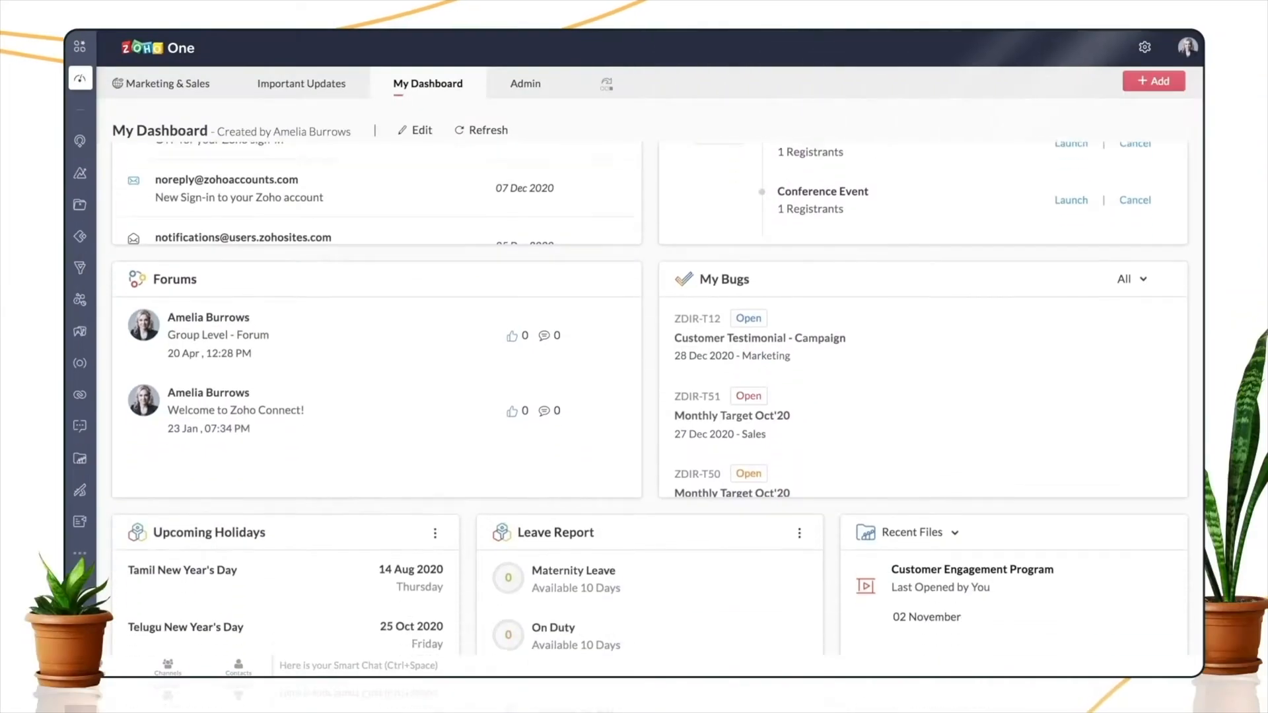
pyautogui.click(420, 129)
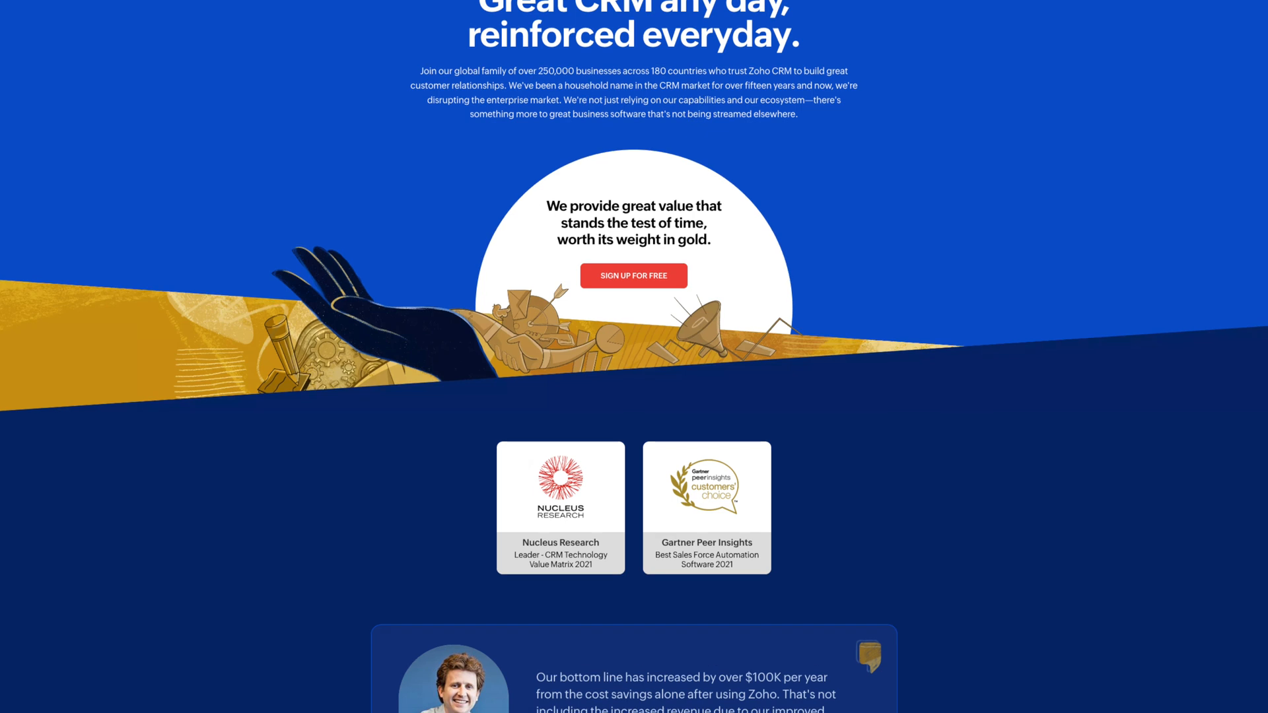
pyautogui.scroll(-3)
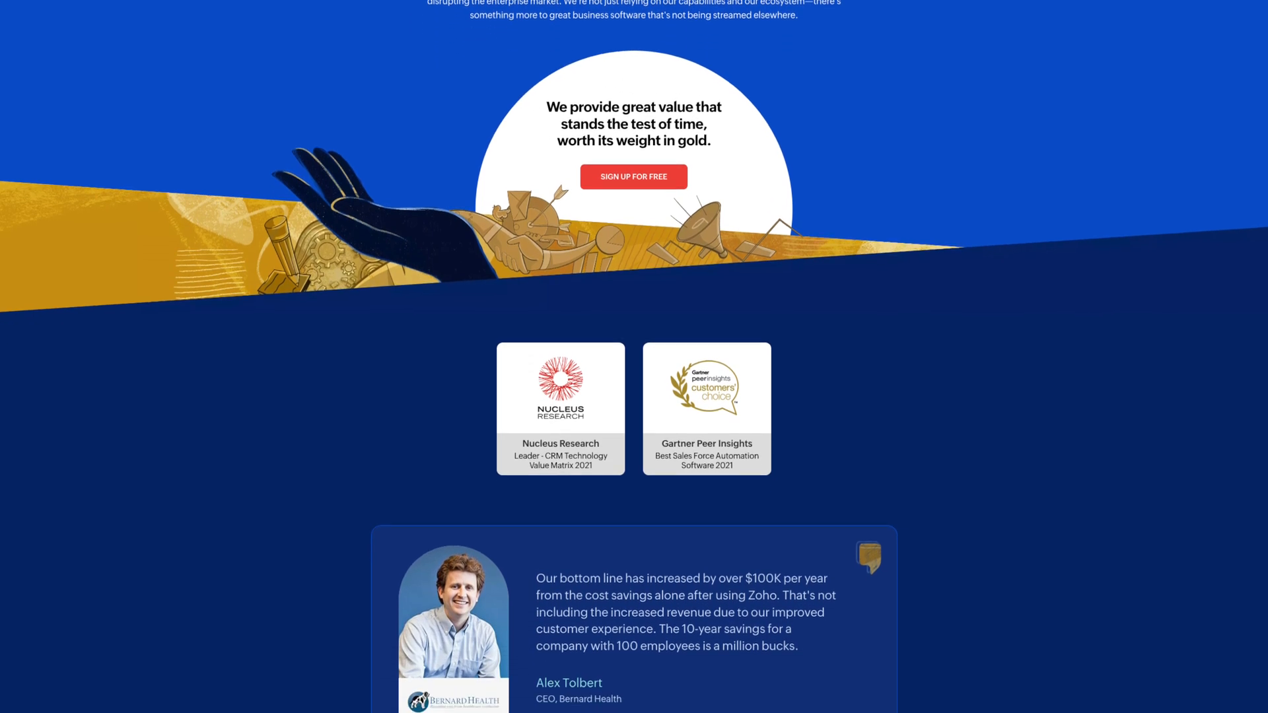
pyautogui.scroll(-3)
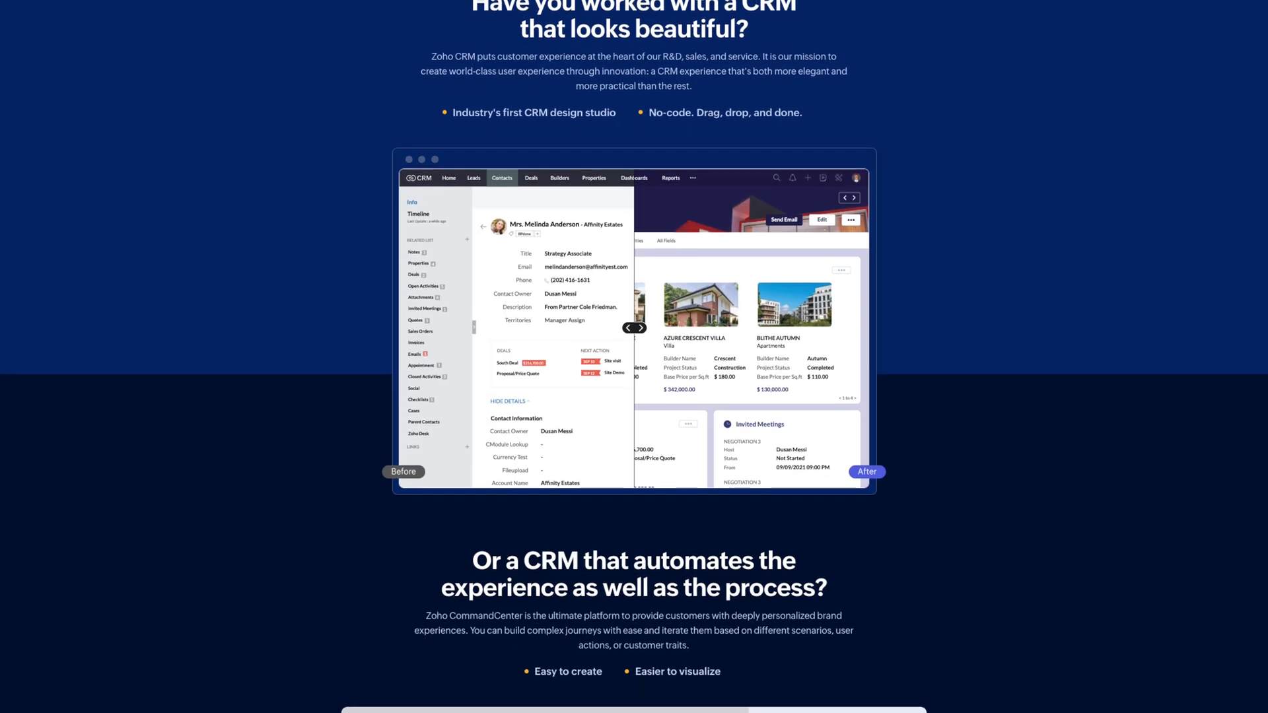
pyautogui.scroll(-3)
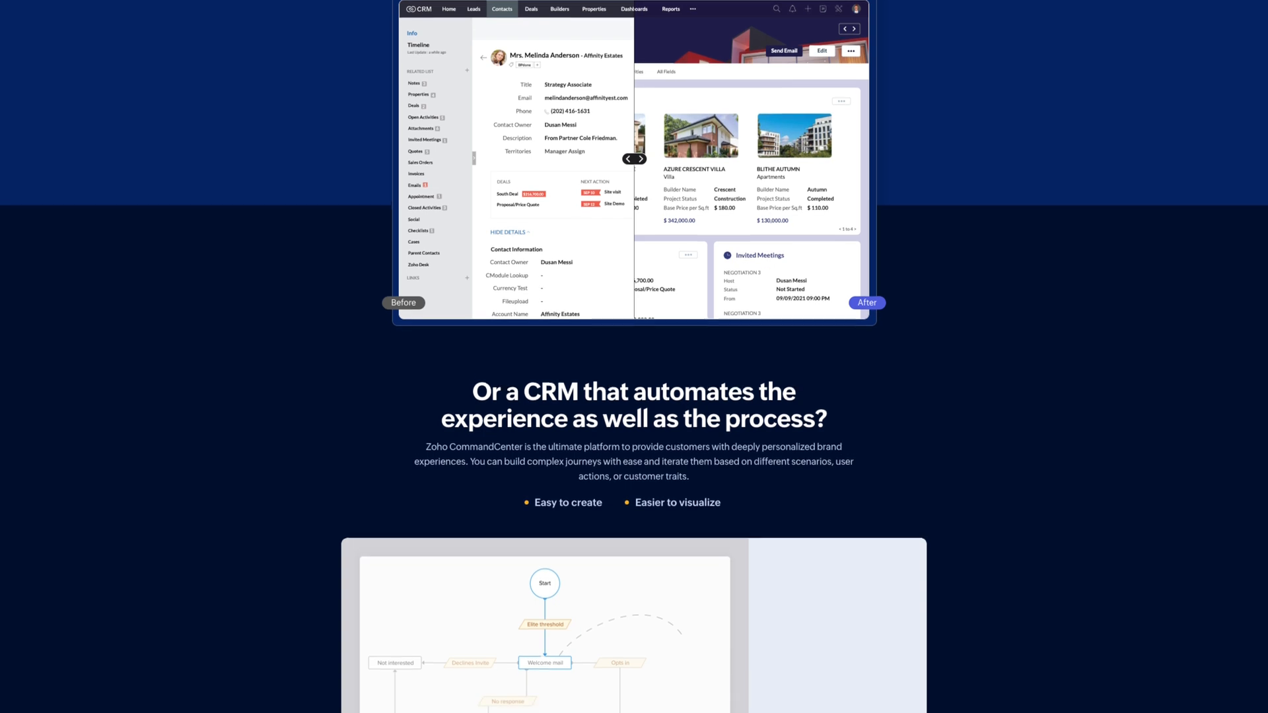
pyautogui.scroll(-3)
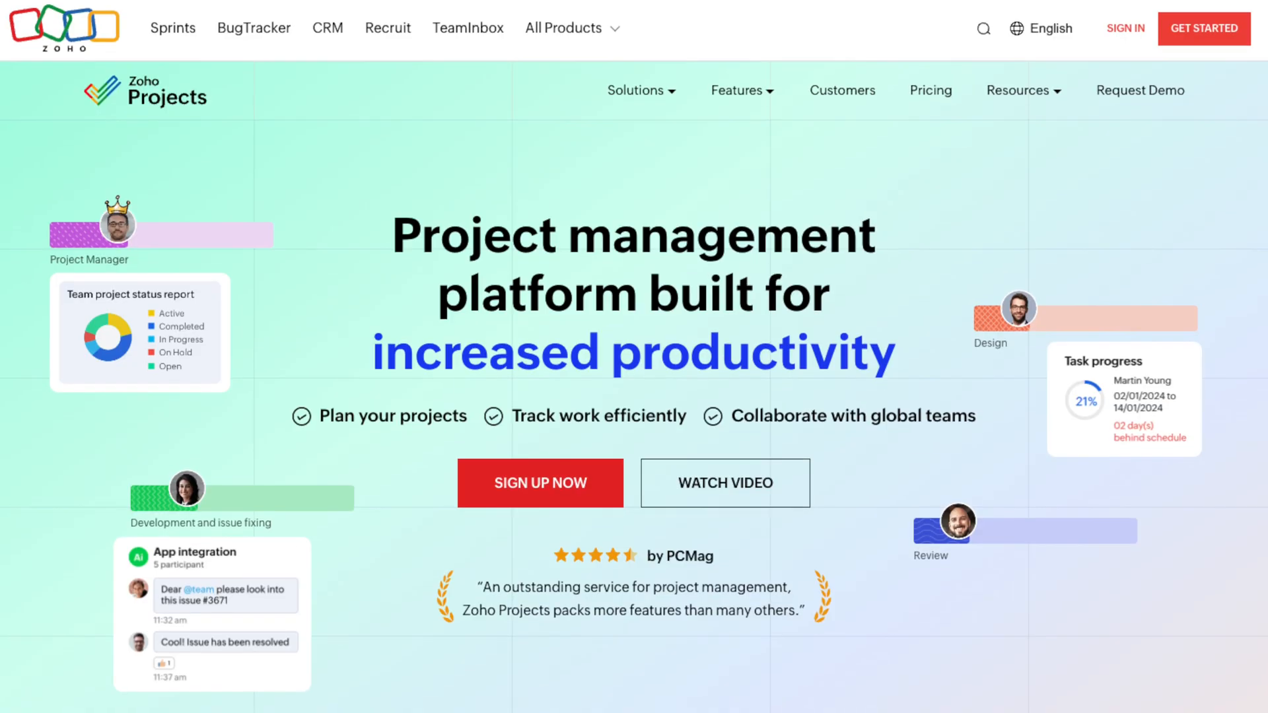
pyautogui.scroll(-3)
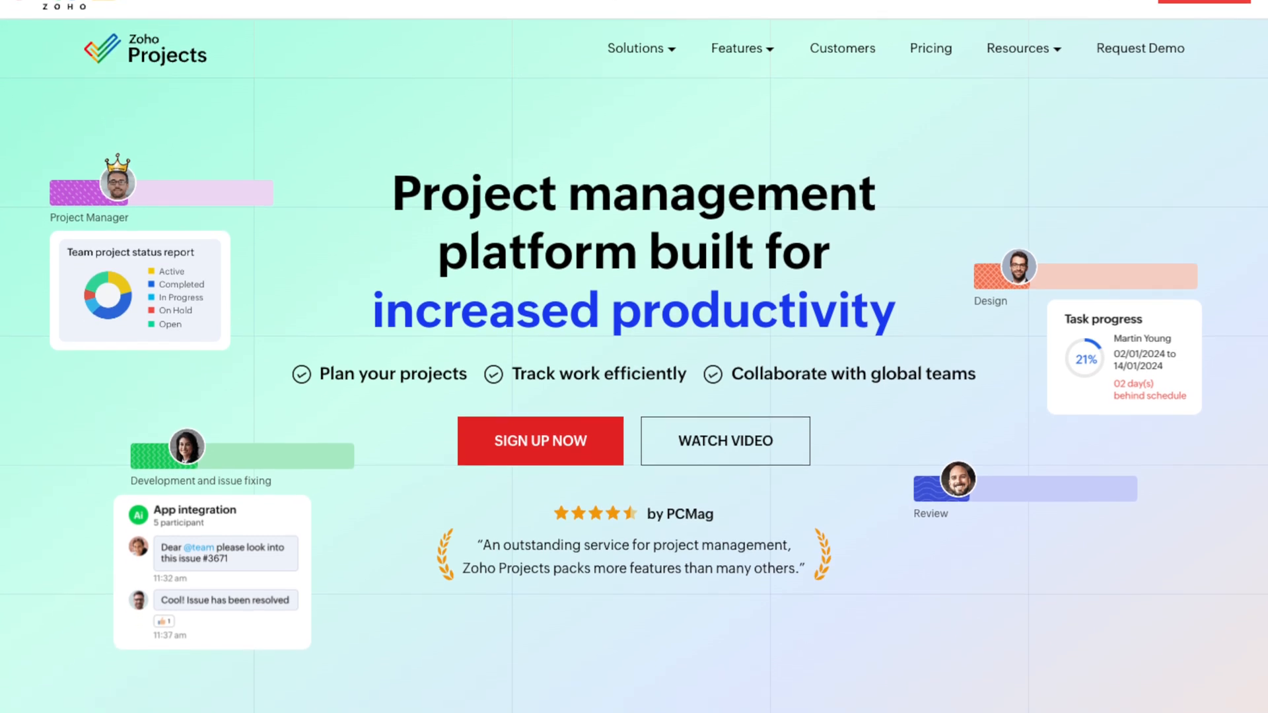
pyautogui.scroll(-3)
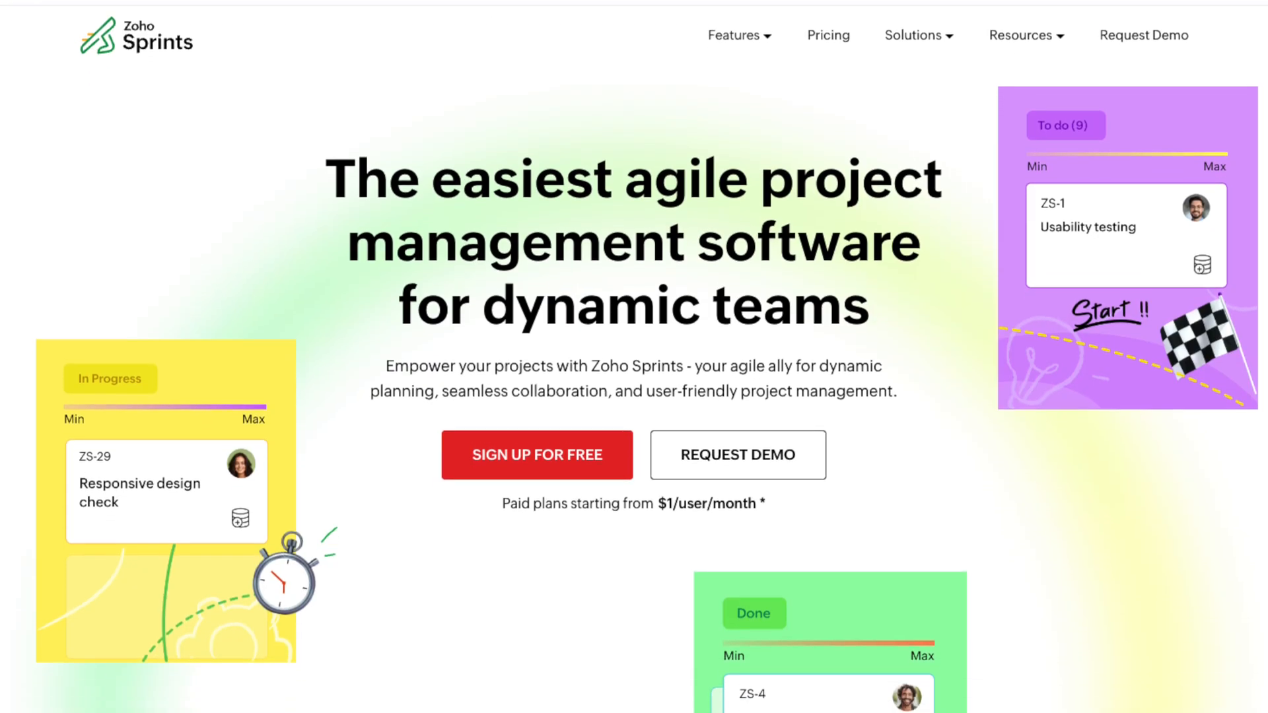
pyautogui.scroll(-3)
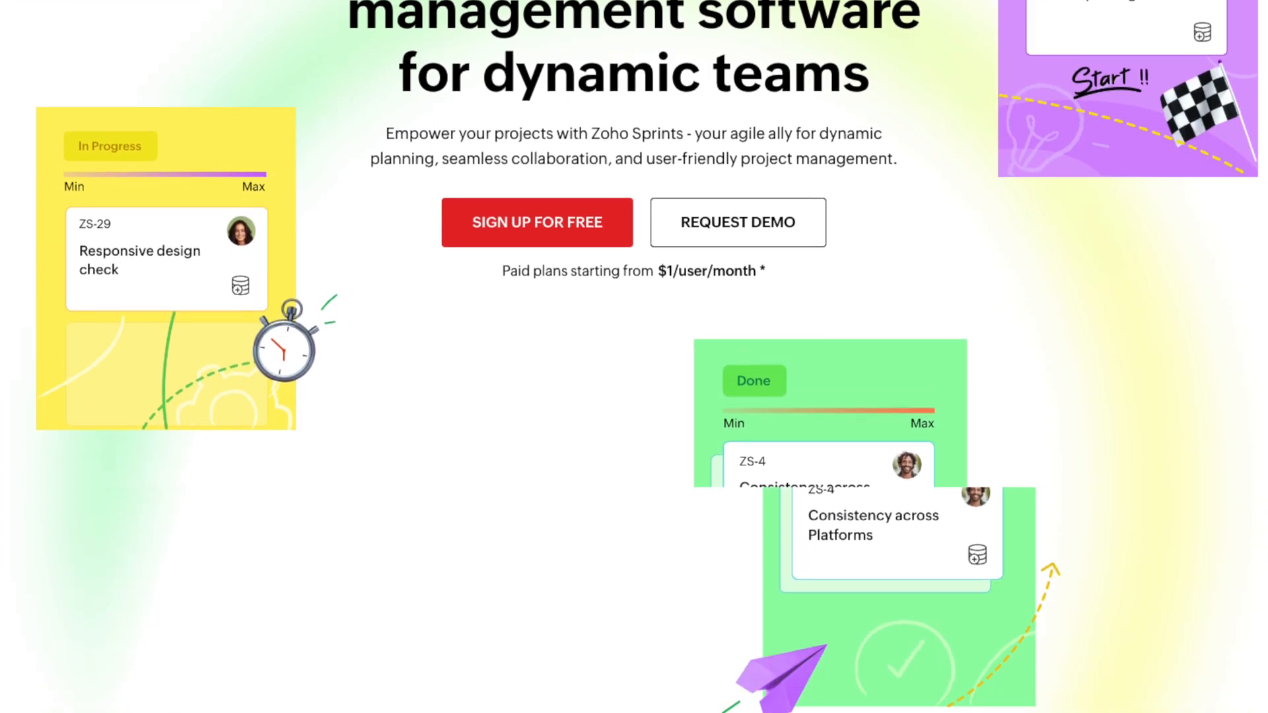
pyautogui.scroll(-3)
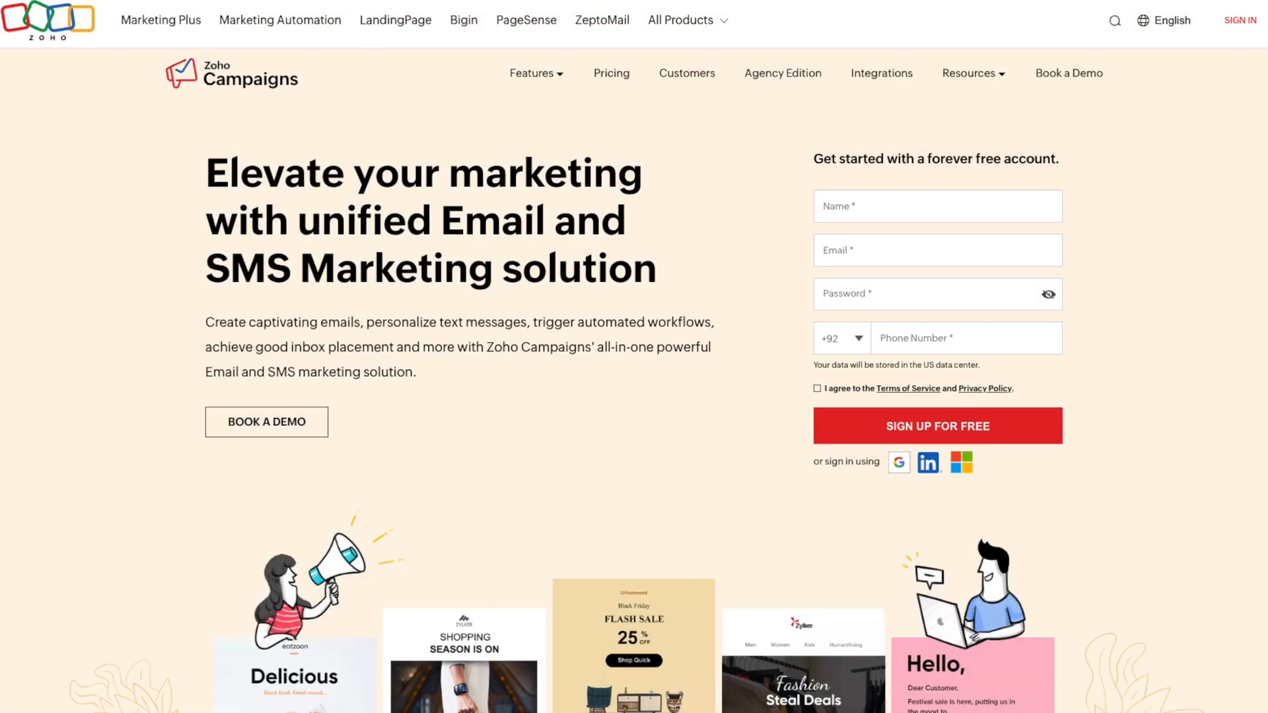
pyautogui.scroll(-3)
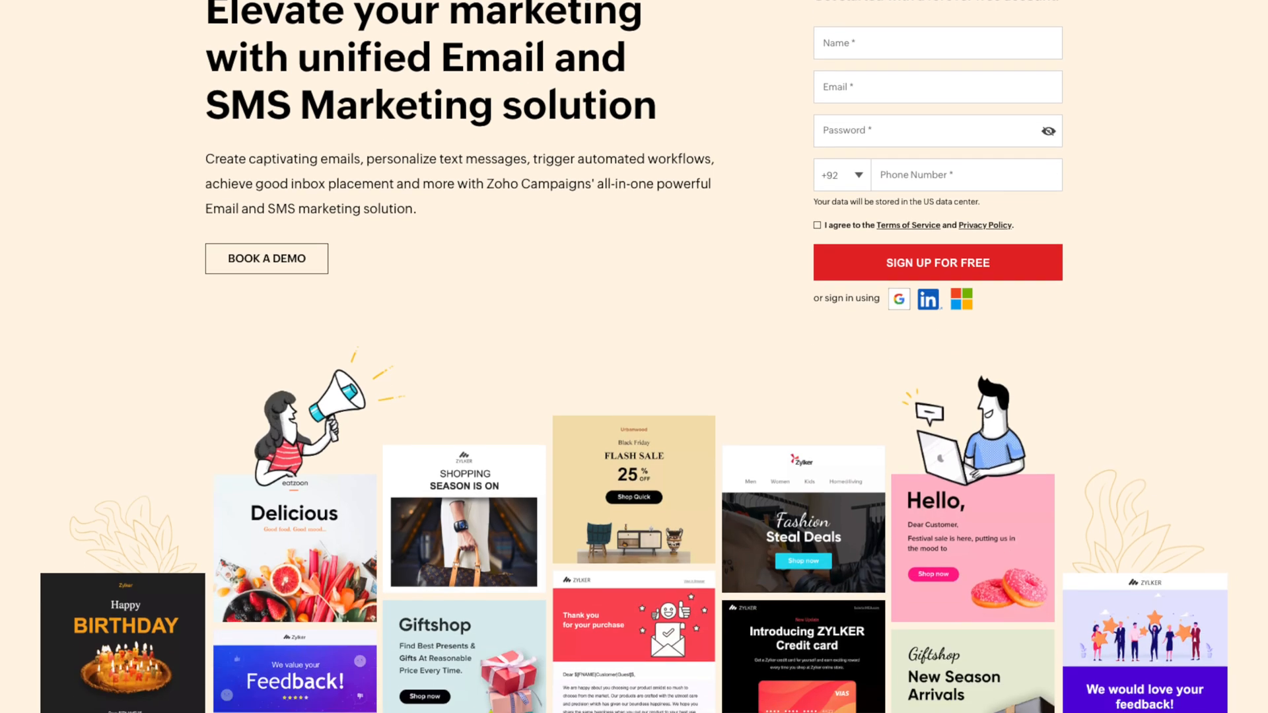
# Step: Move on to the Dynamic personalization and Email interactivity feature sections
pyautogui.click(1065, 75)
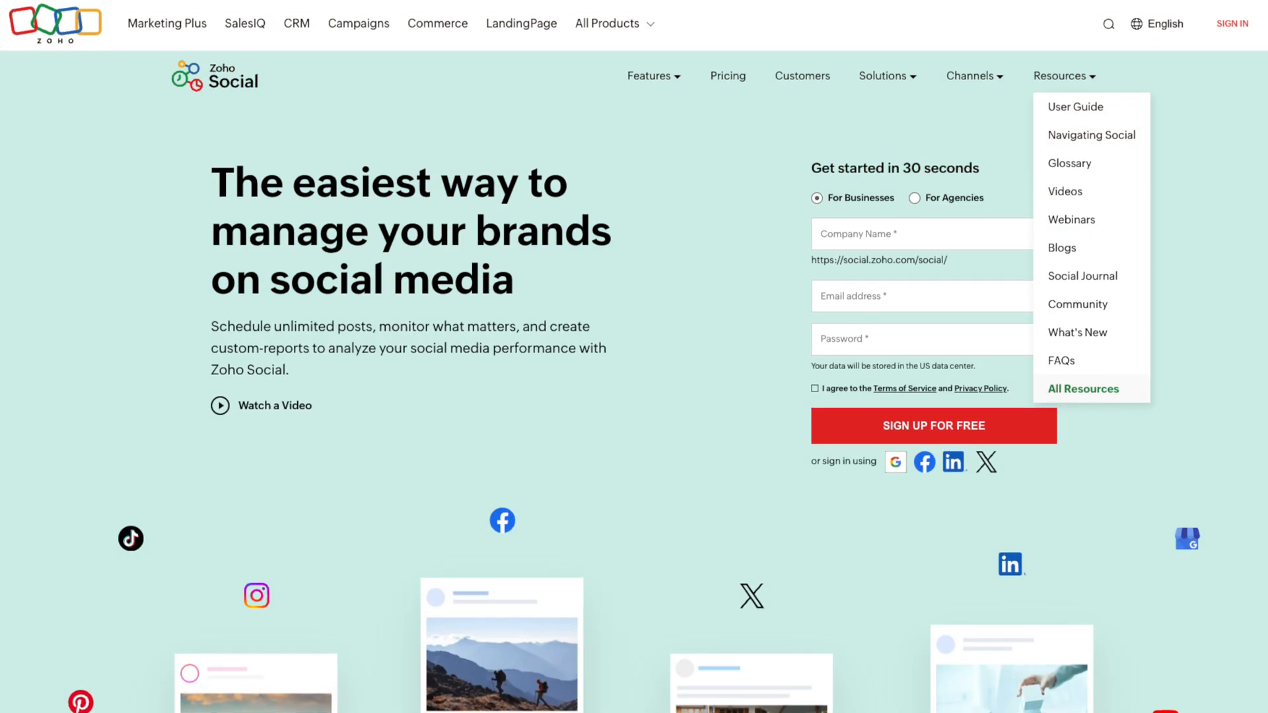
pyautogui.scroll(-3)
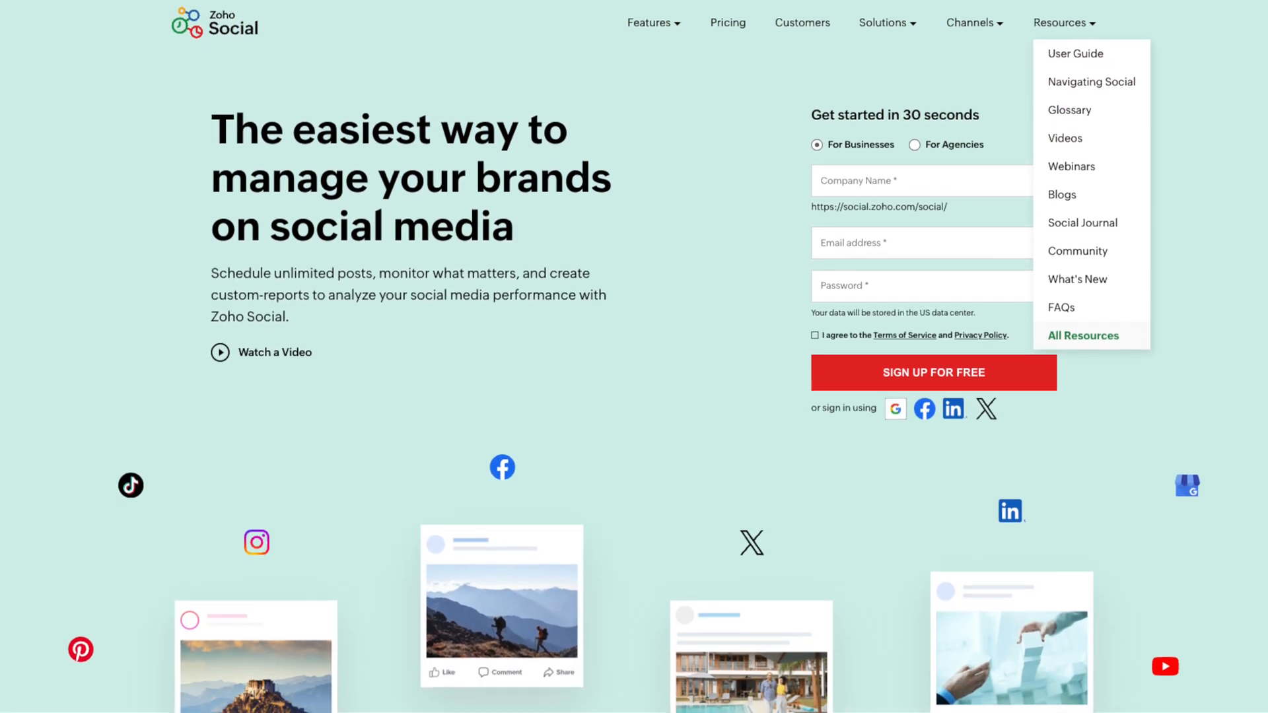
pyautogui.scroll(-3)
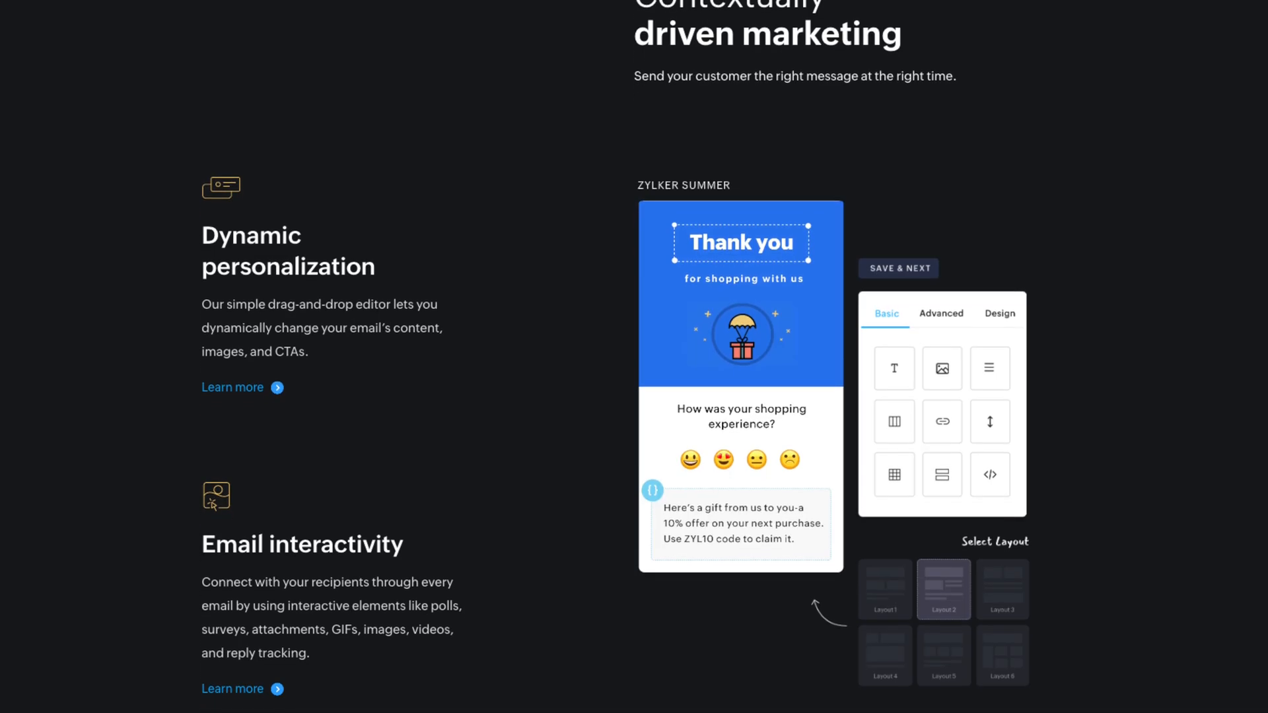
pyautogui.scroll(-3)
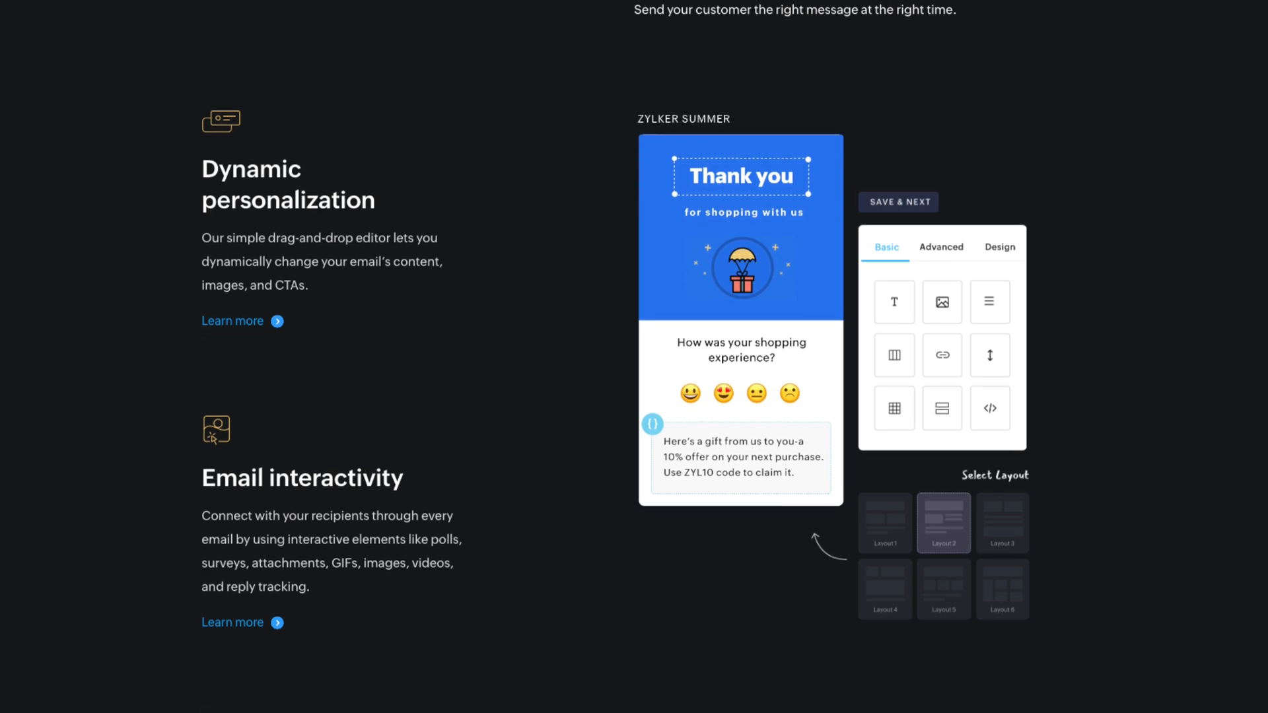
# Step: Scroll past the A/B testing features and return to the Zoho Social homepage sign-up form
pyautogui.scroll(-3)
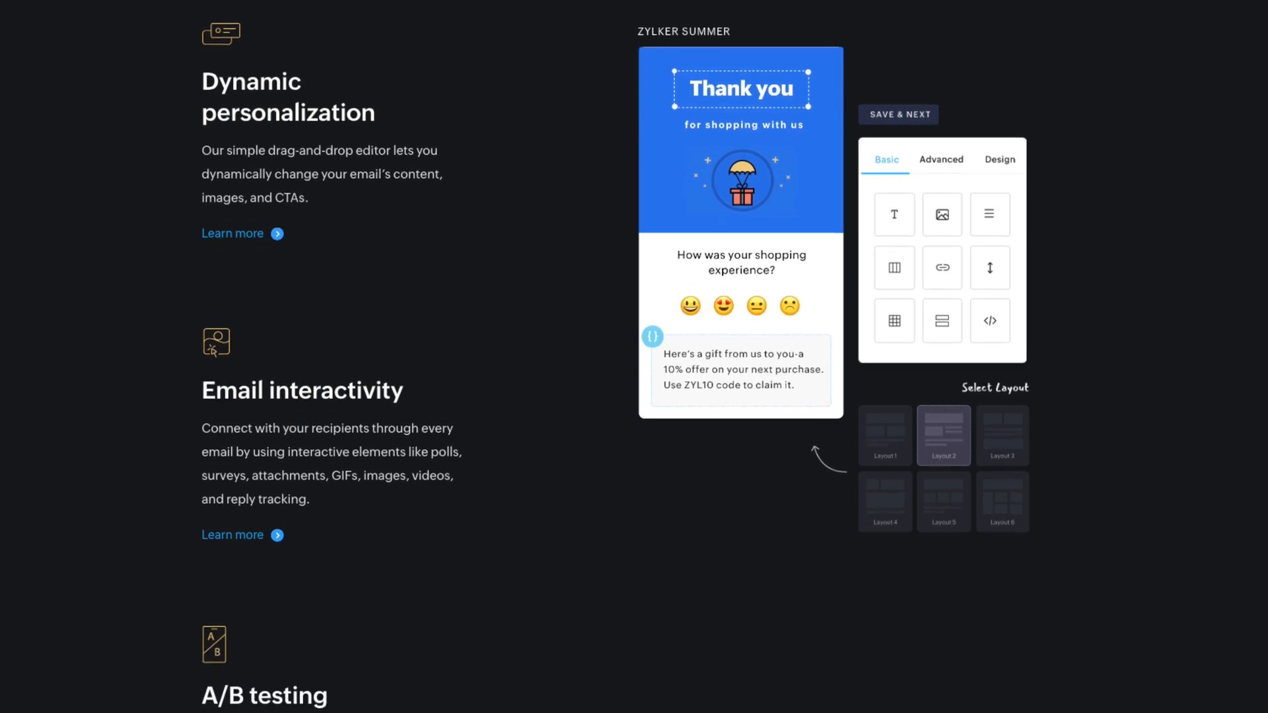
pyautogui.scroll(-3)
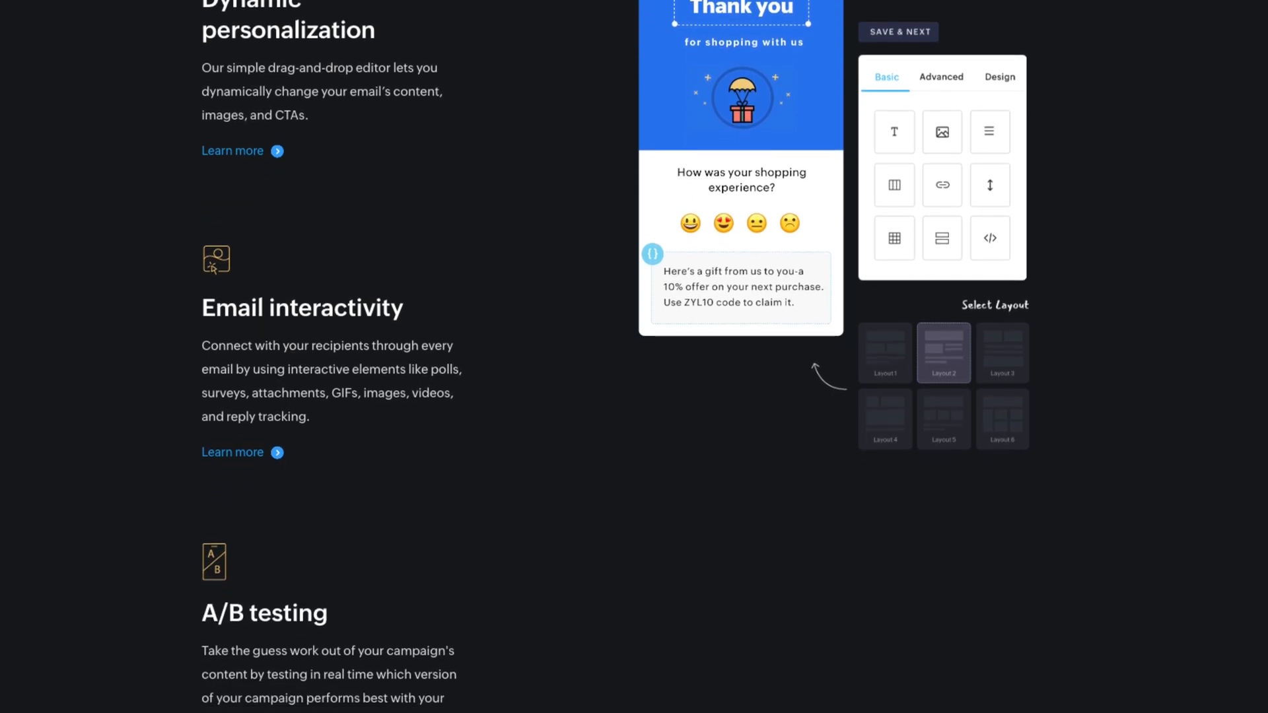
pyautogui.scroll(-3)
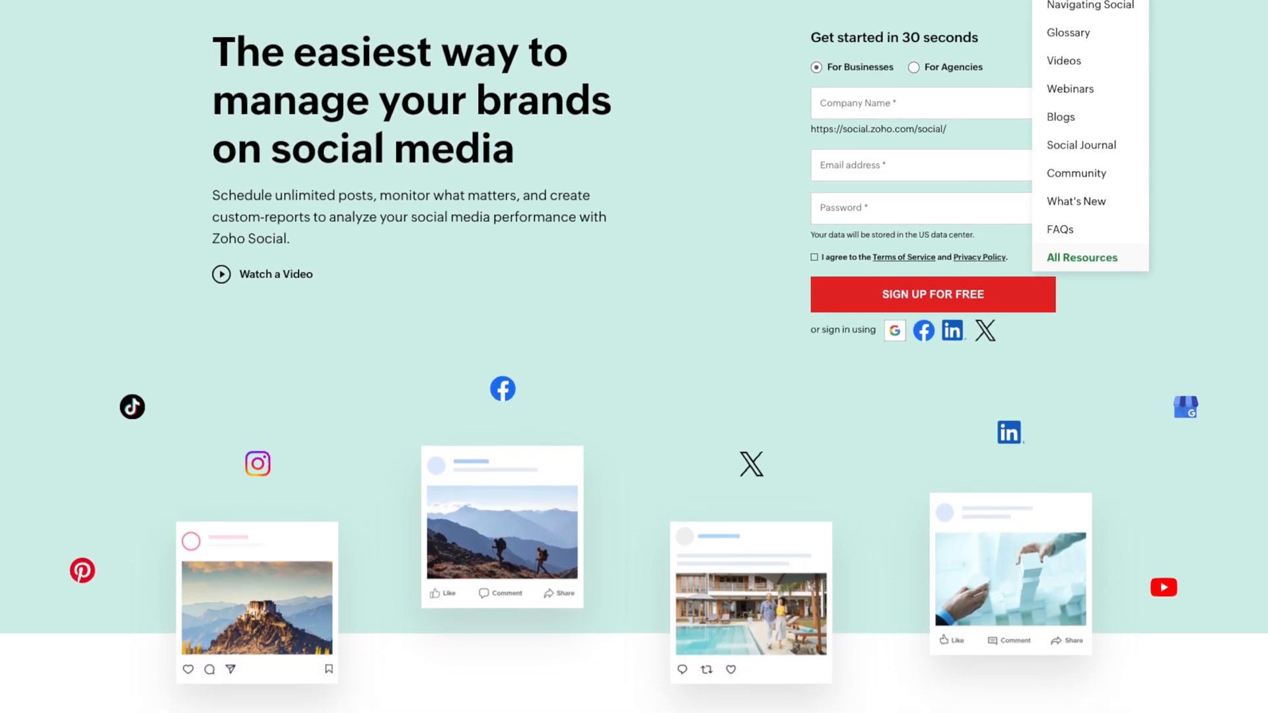
# Step: Scroll through the Zoho One finance blog post to the Zoho Books accounting homepage
pyautogui.scroll(-3)
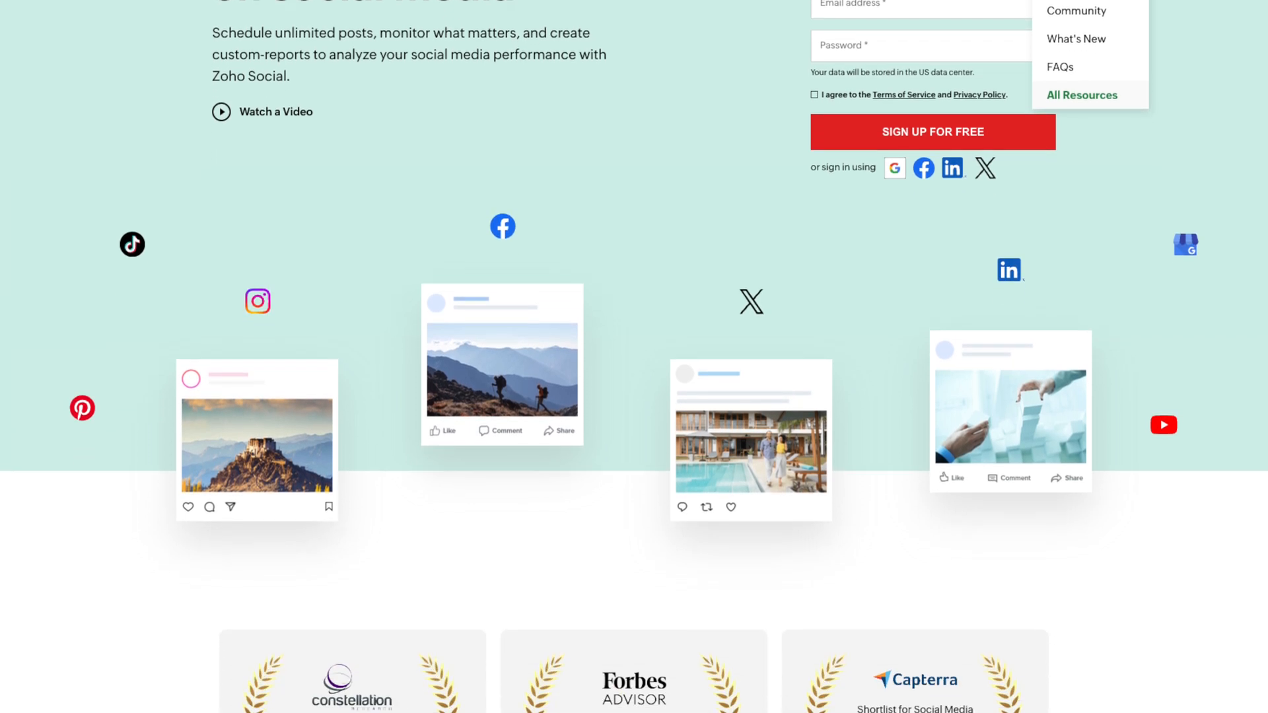
pyautogui.scroll(-3)
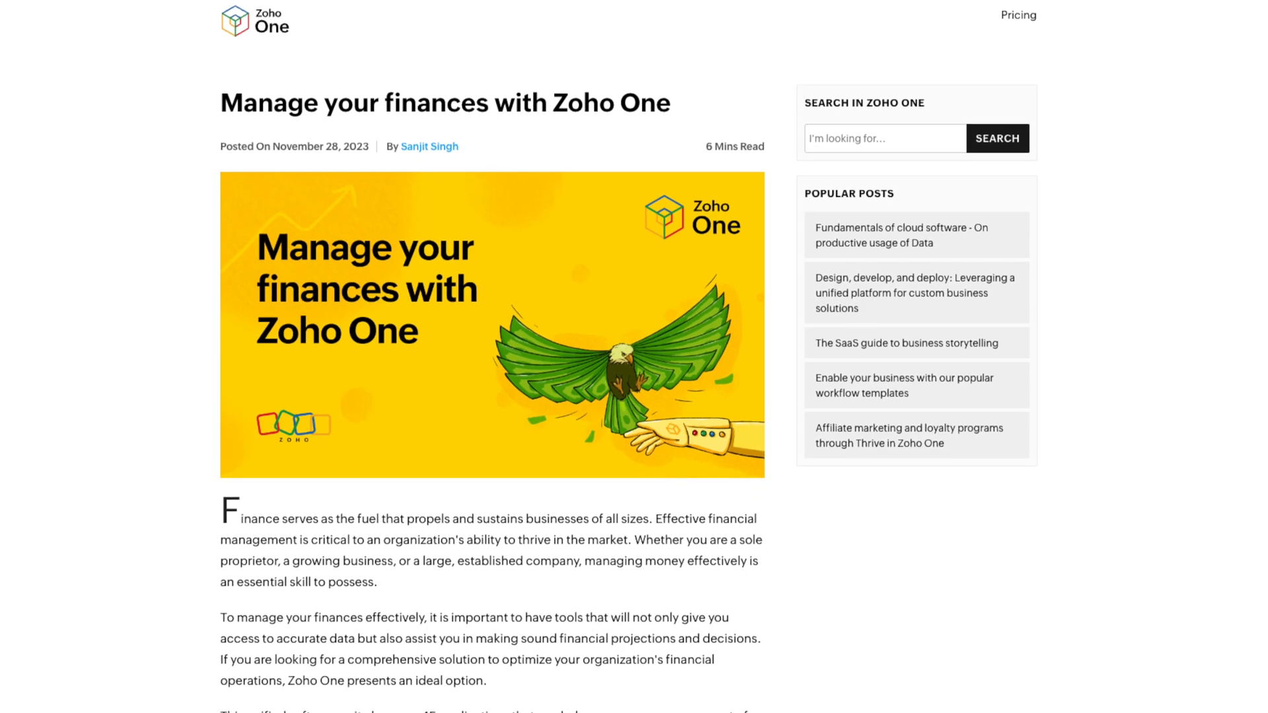
pyautogui.scroll(-3)
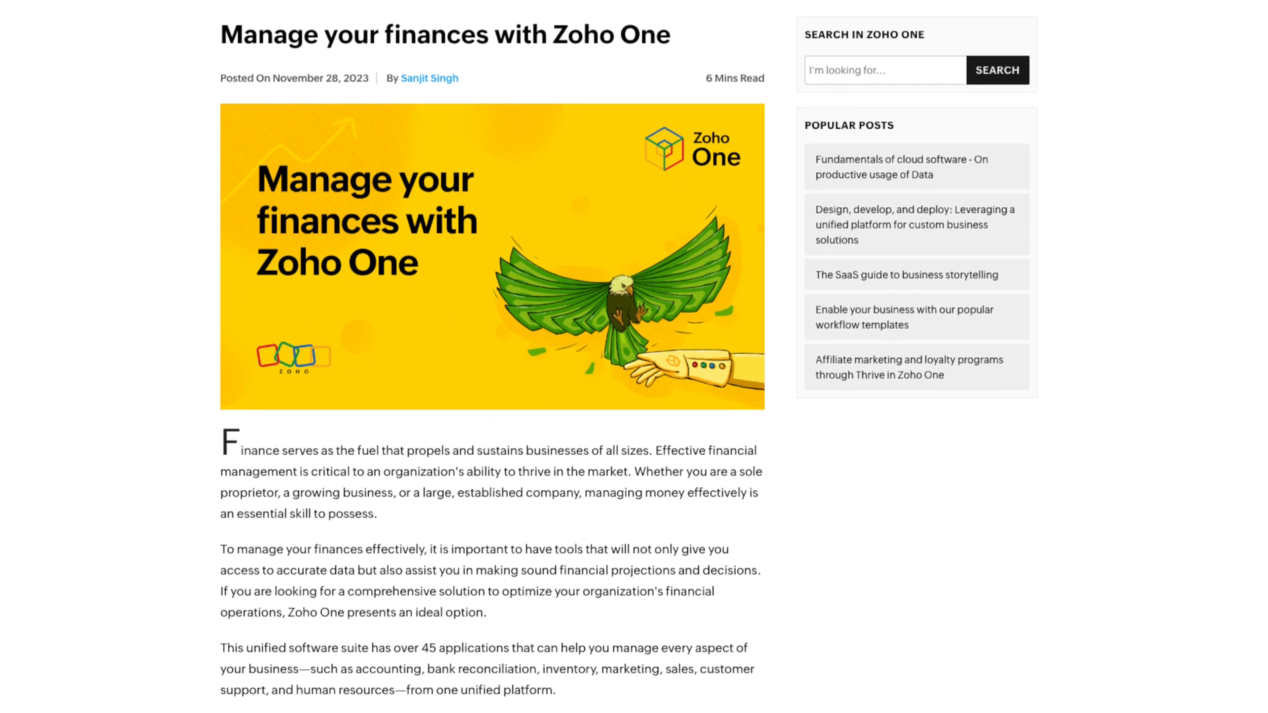
pyautogui.scroll(-3)
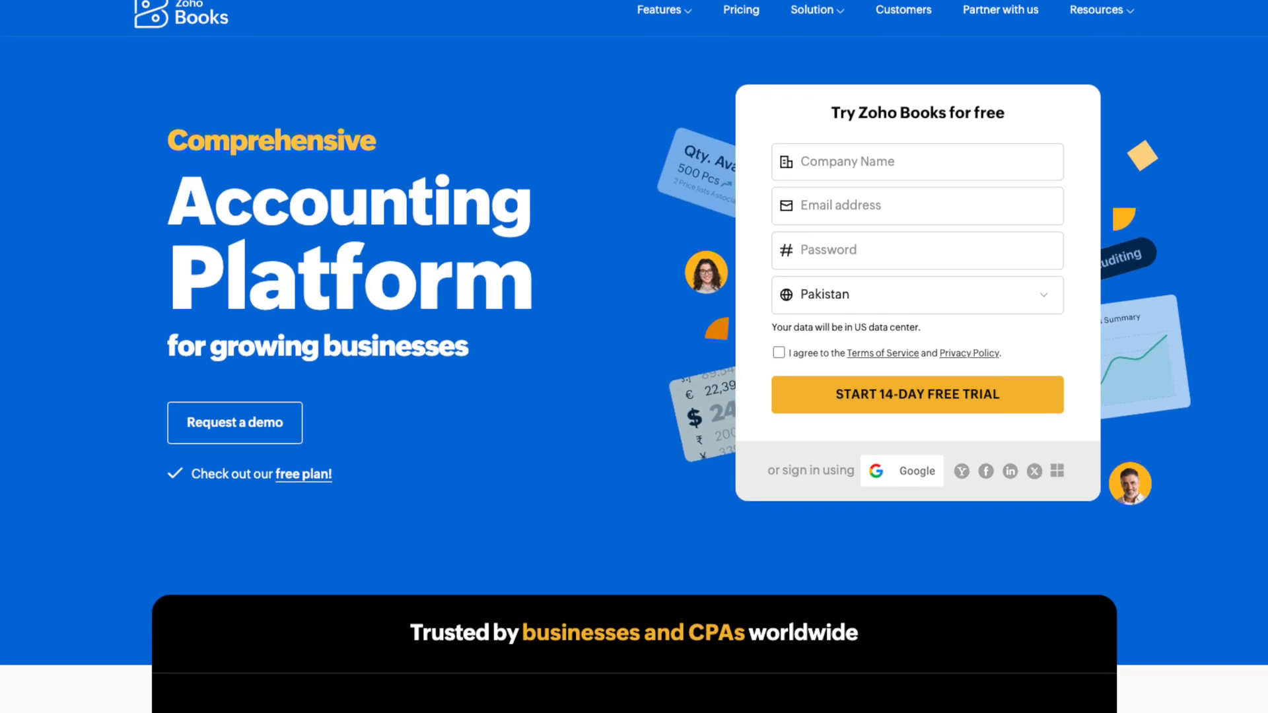
# Step: Scroll past Zoho Books customer ratings and Zoho Invoice to the Zoho Expense homepage
pyautogui.scroll(-3)
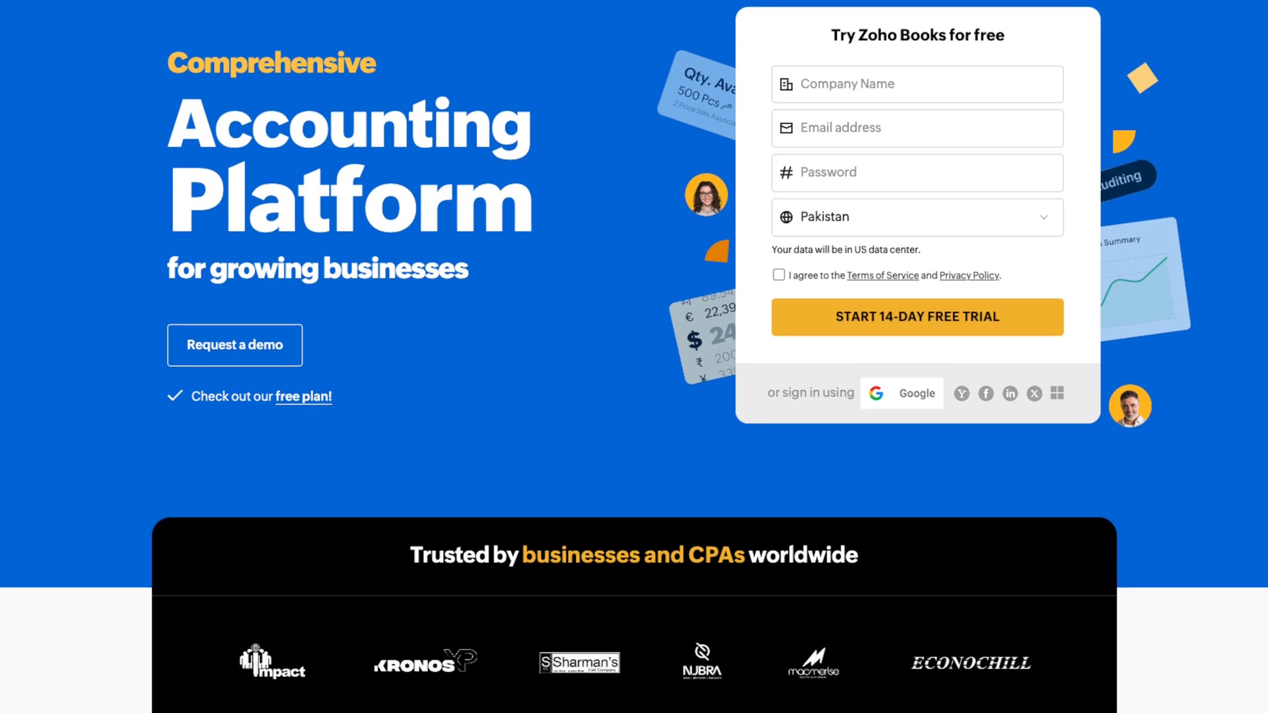
pyautogui.scroll(-3)
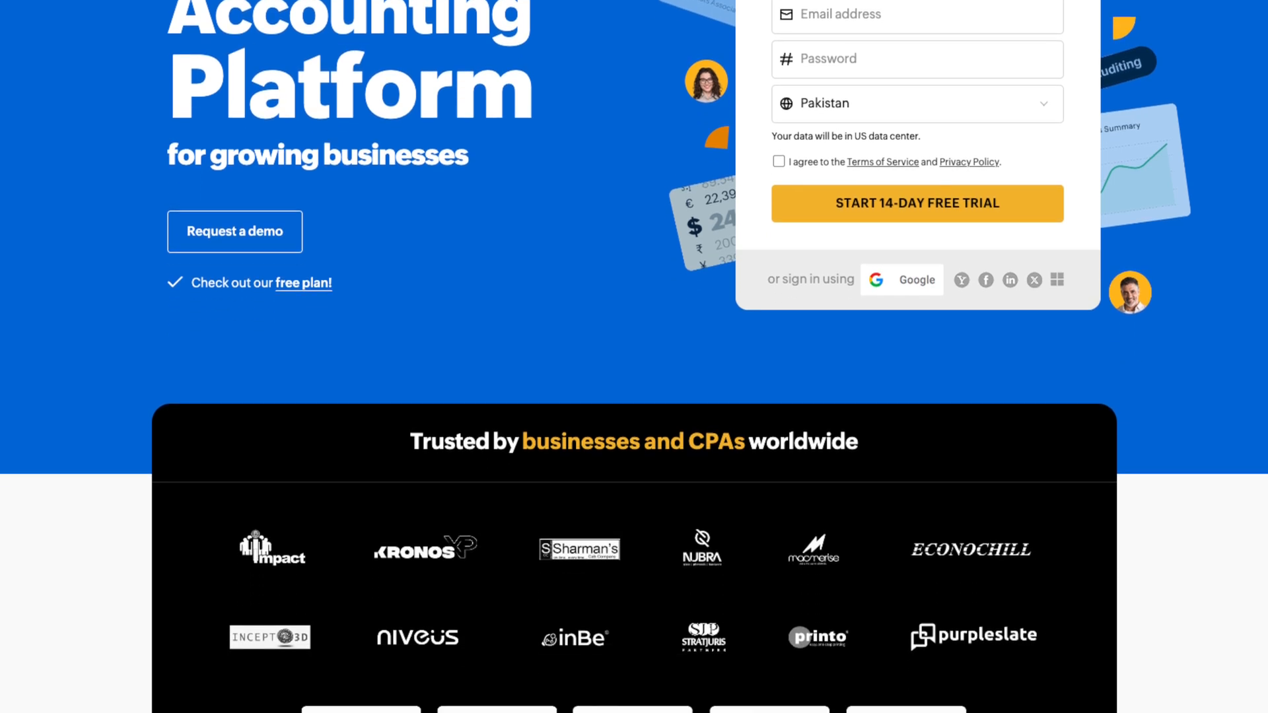
pyautogui.scroll(-3)
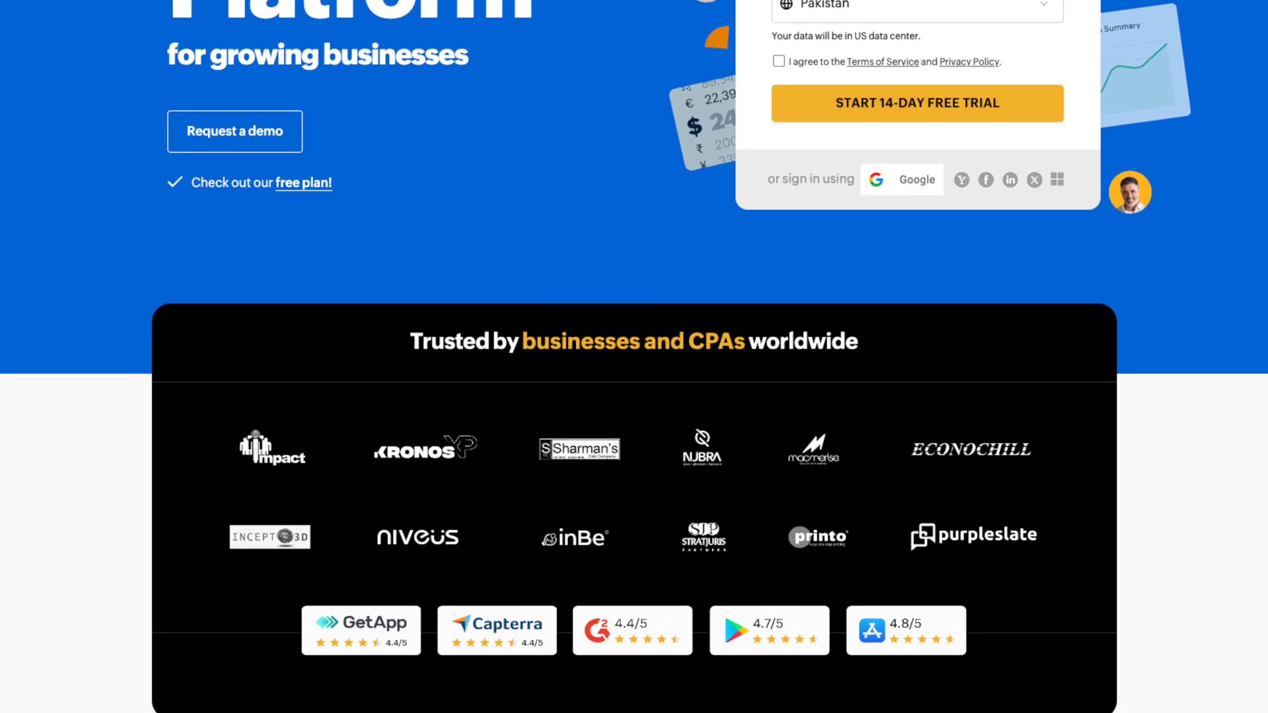
pyautogui.scroll(-3)
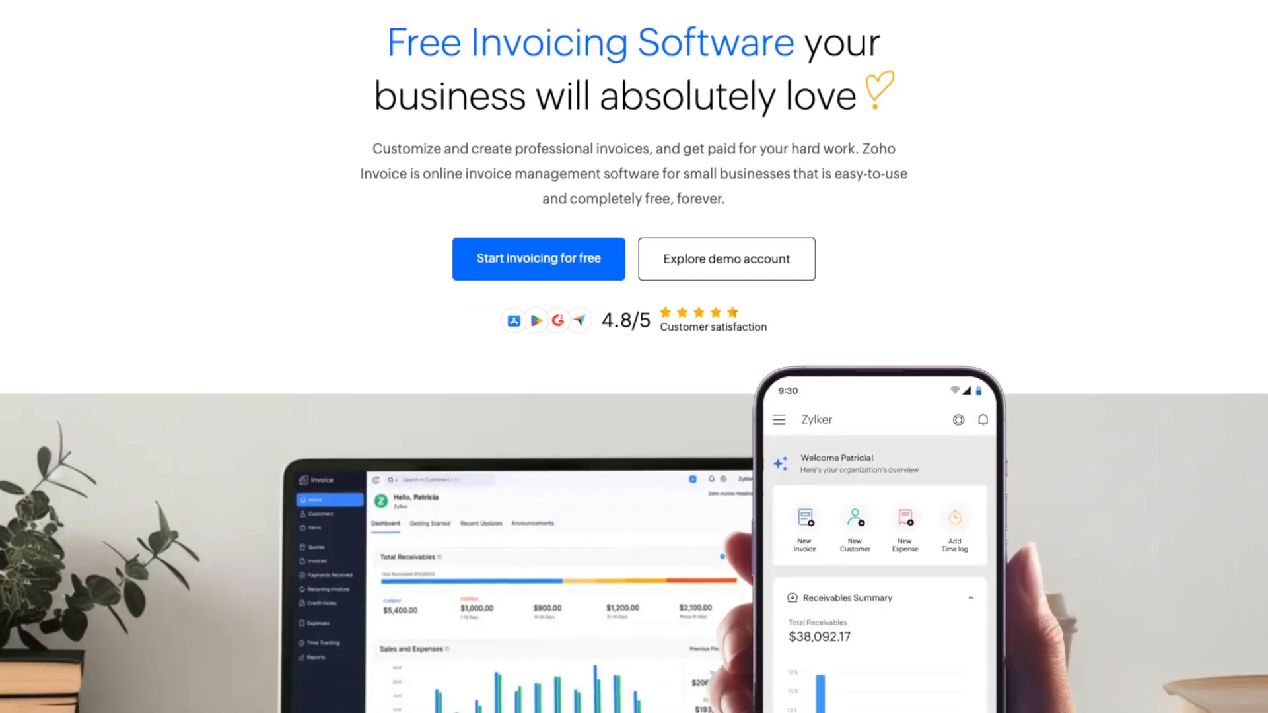
pyautogui.scroll(-3)
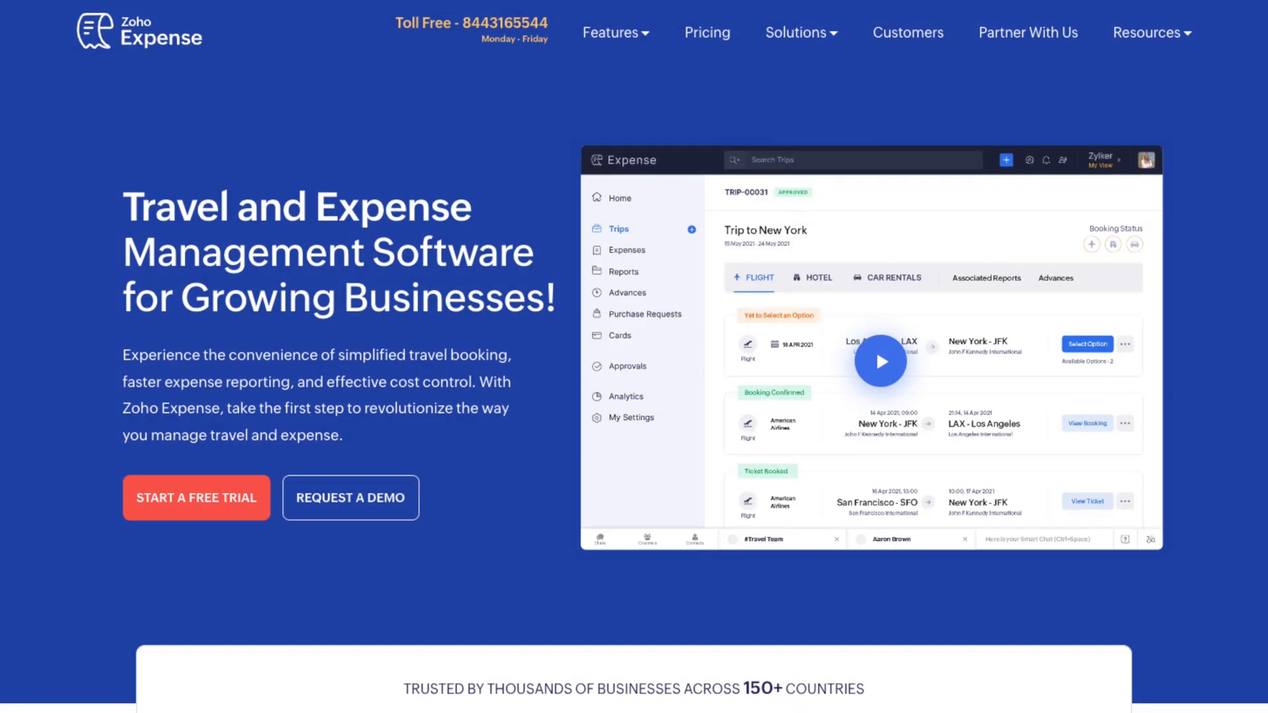
# Step: Move from Zoho Expense to the Zoho Projects homepage with its Gantt chart section
pyautogui.scroll(-3)
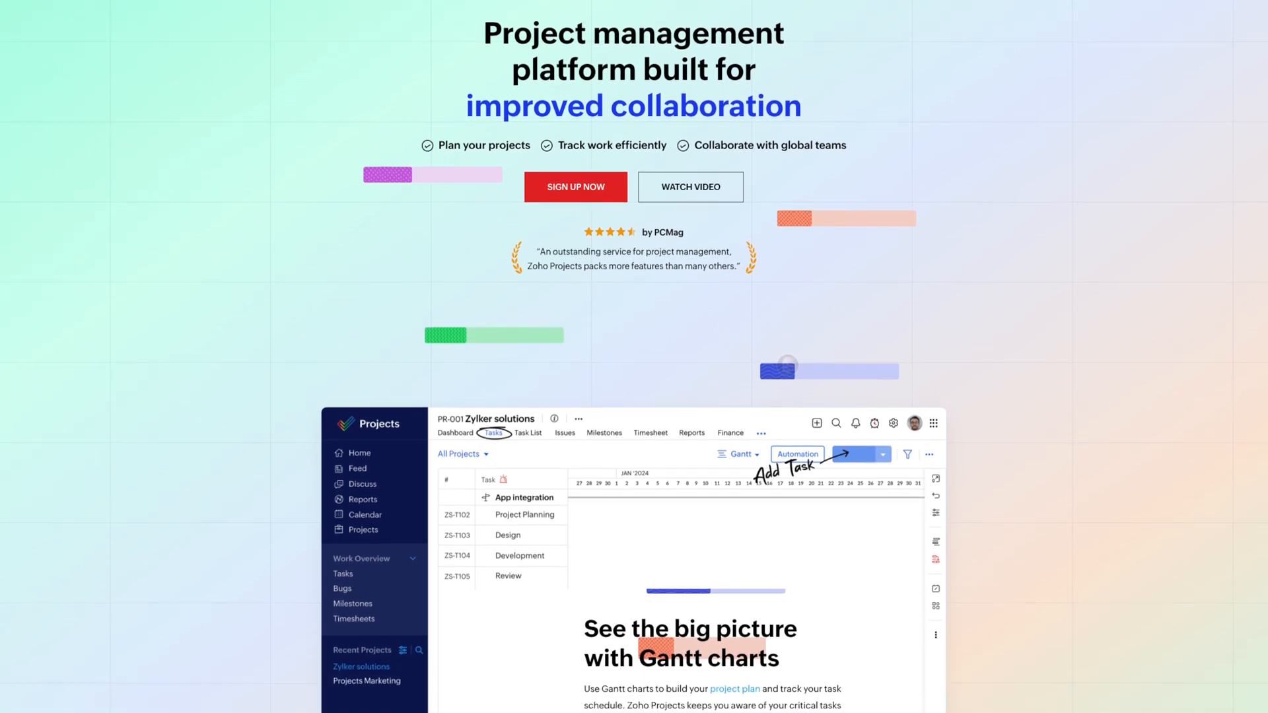
# Step: Move from Zoho Projects to the Zoho People HR software homepage
pyautogui.scroll(-3)
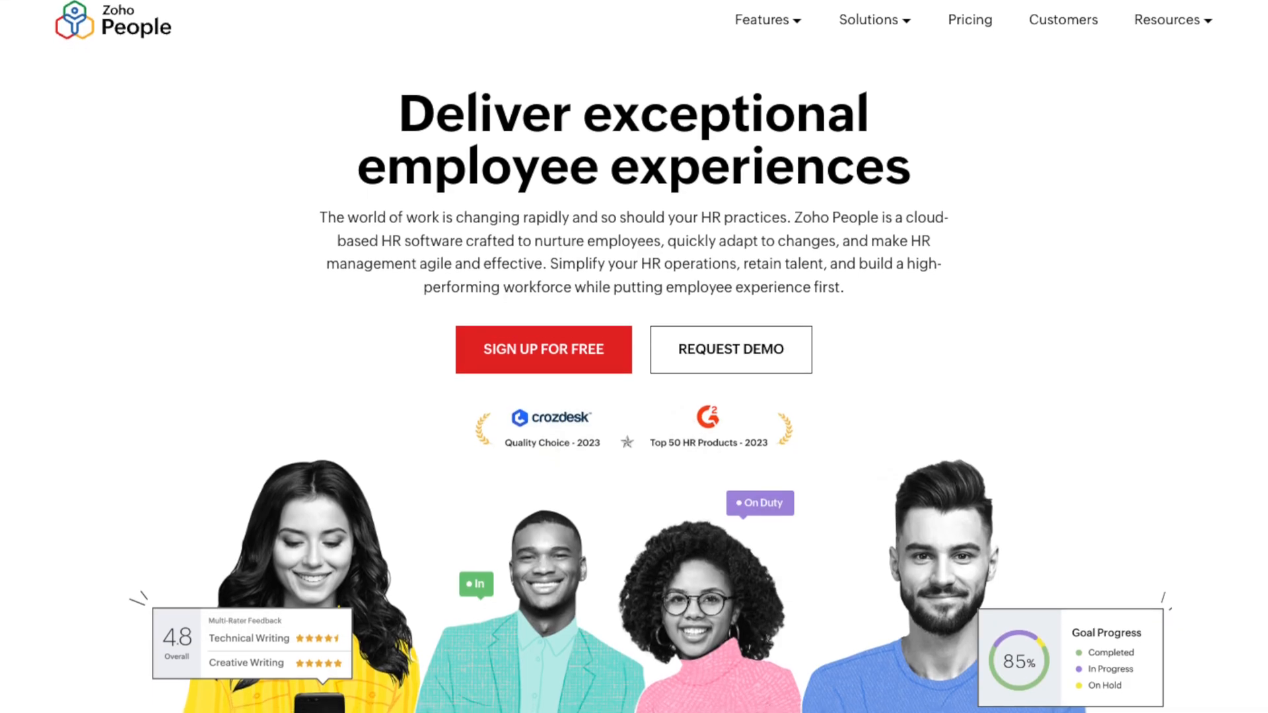
# Step: Scroll from Zoho People to the Zoho Recruit homepage and its customer logos
pyautogui.scroll(-3)
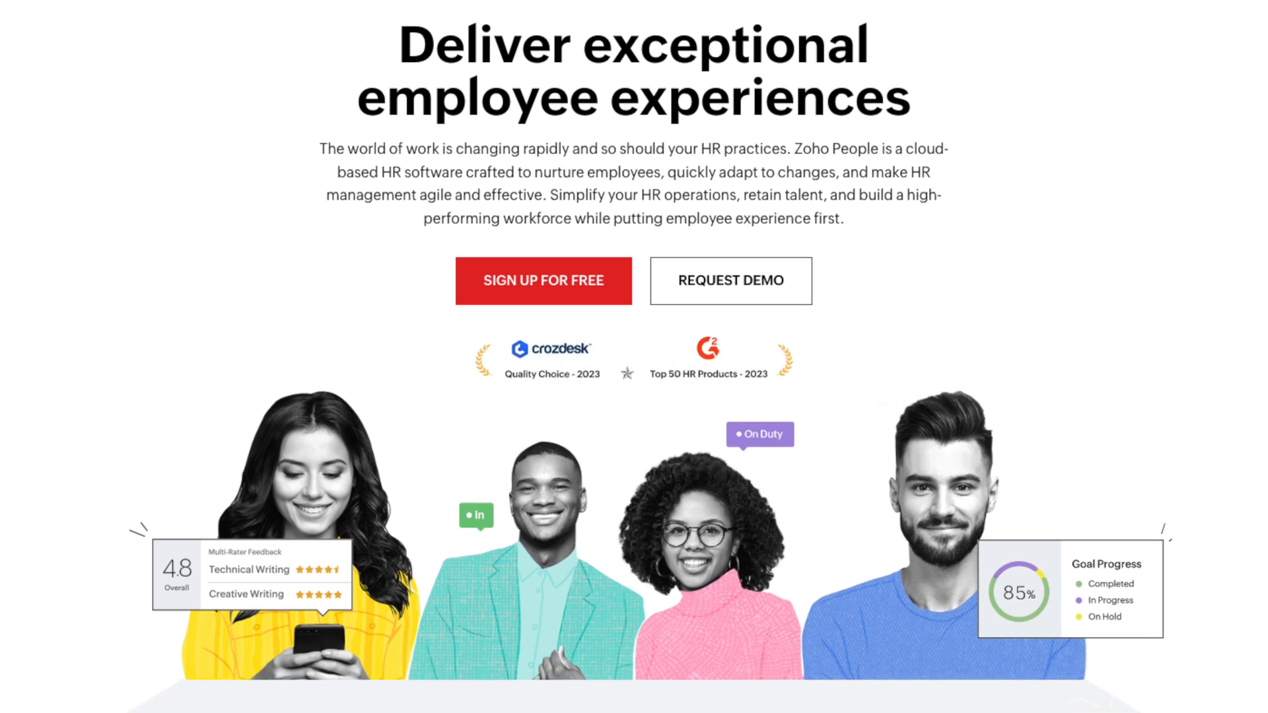
pyautogui.scroll(-3)
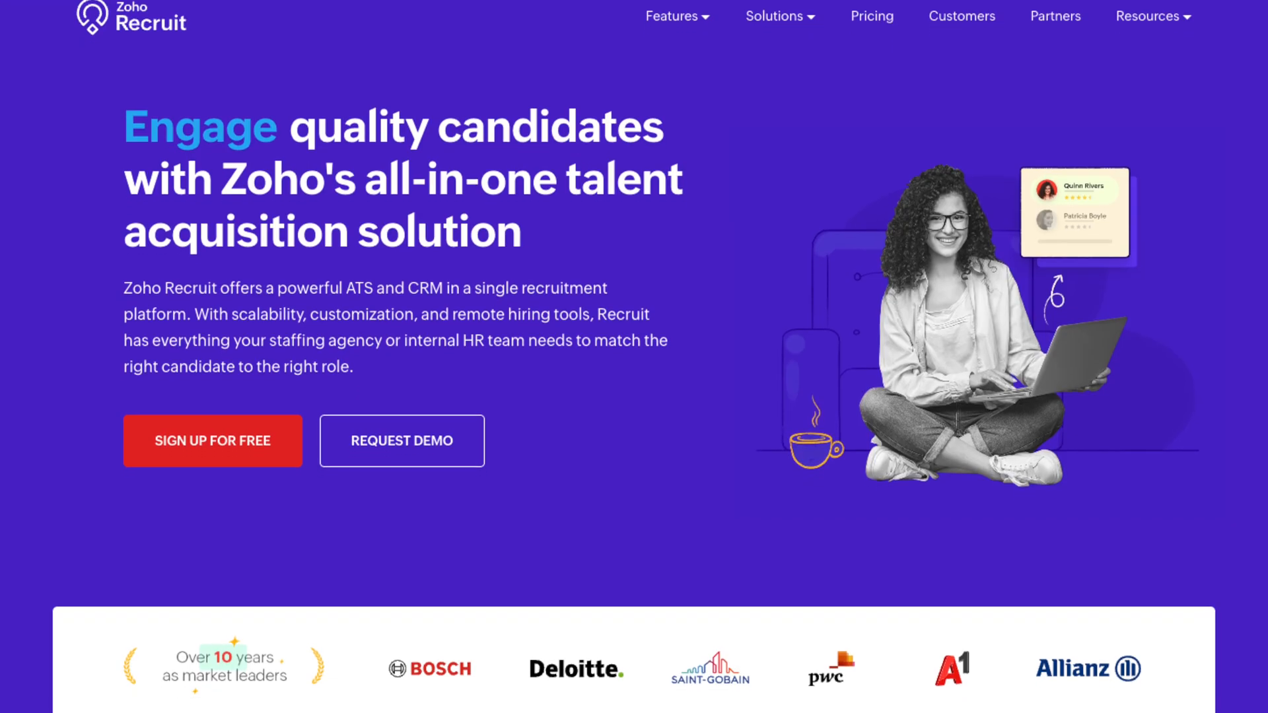
pyautogui.scroll(-3)
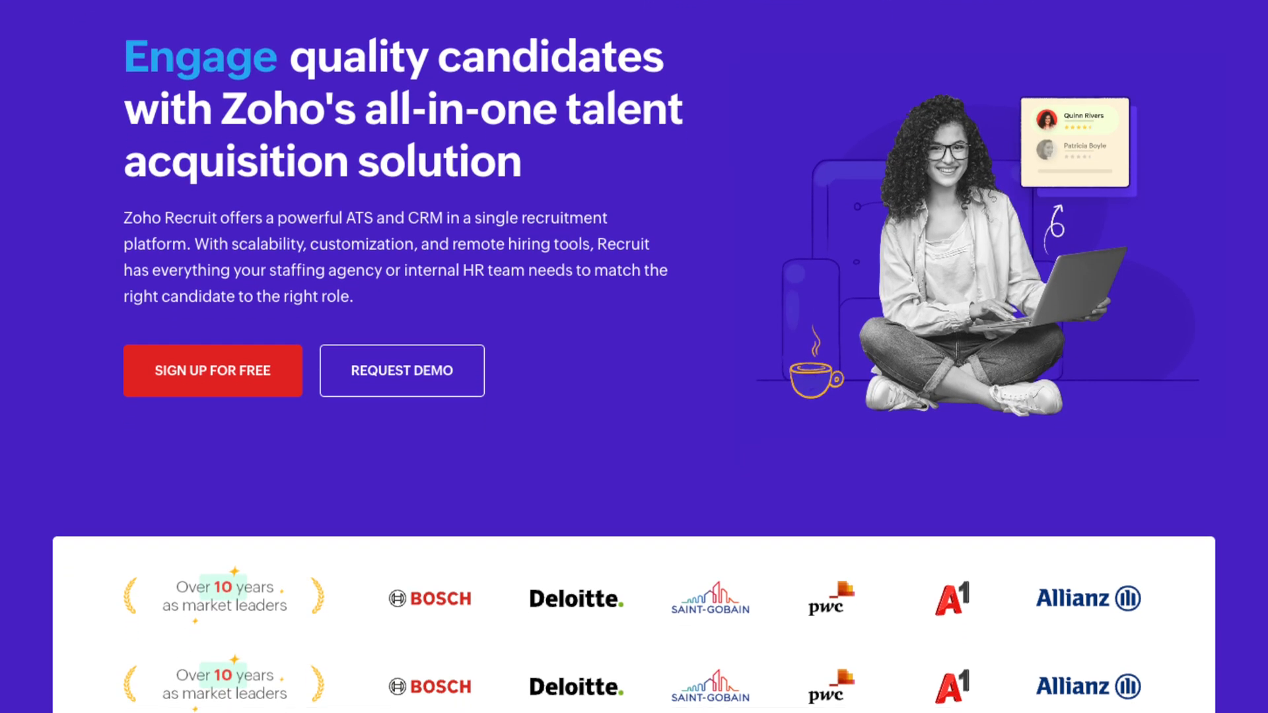